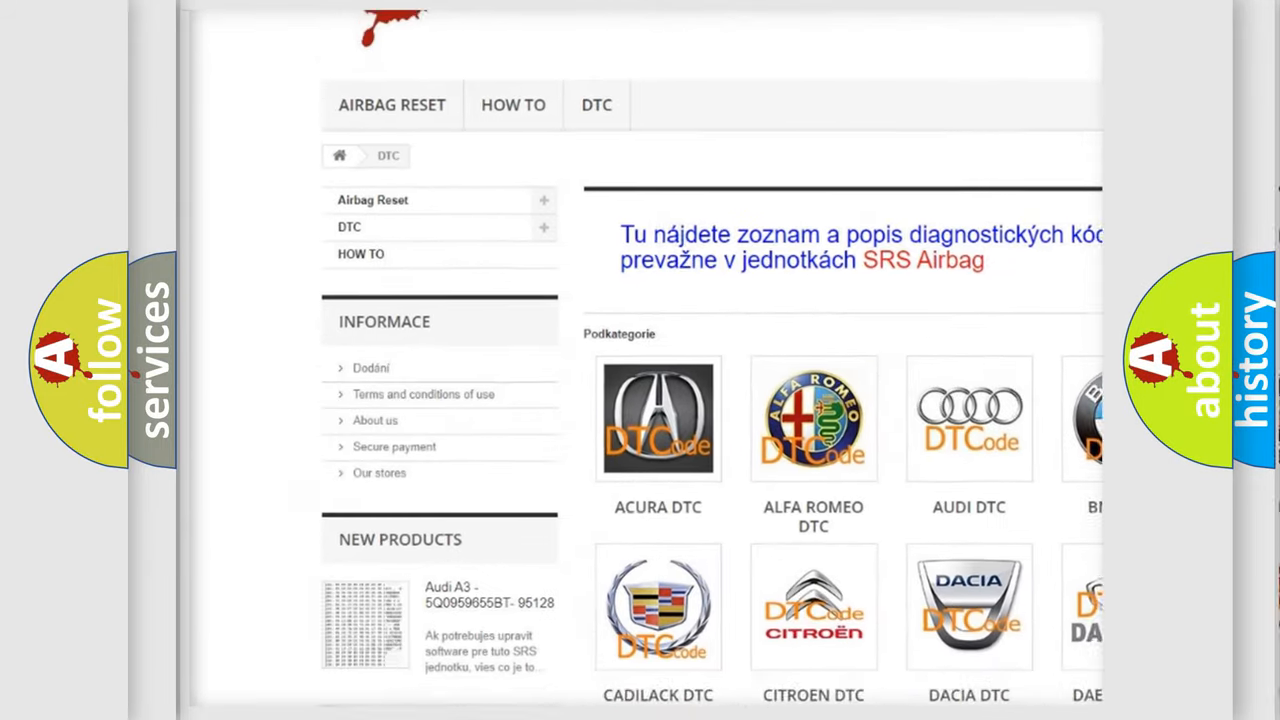
{"action": "scroll", "scroll_direction": "down", "scroll_amount": 3}
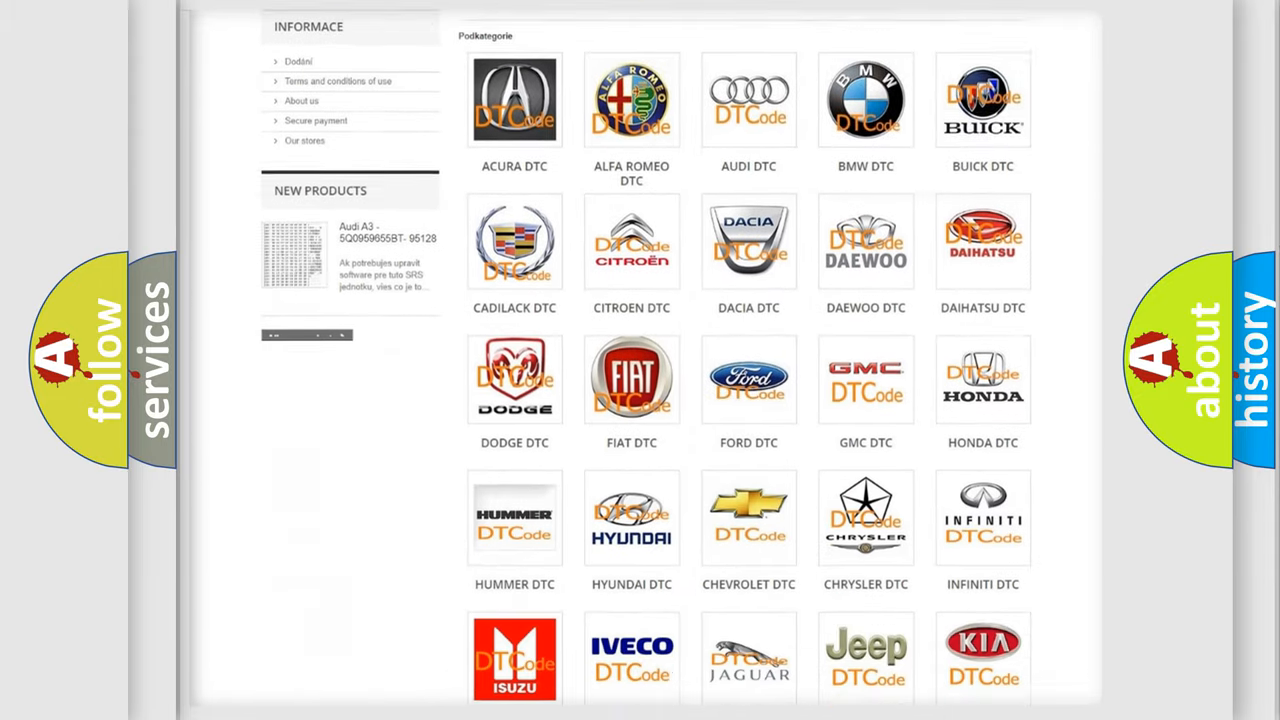
{"action": "scroll", "scroll_direction": "down", "scroll_amount": 3}
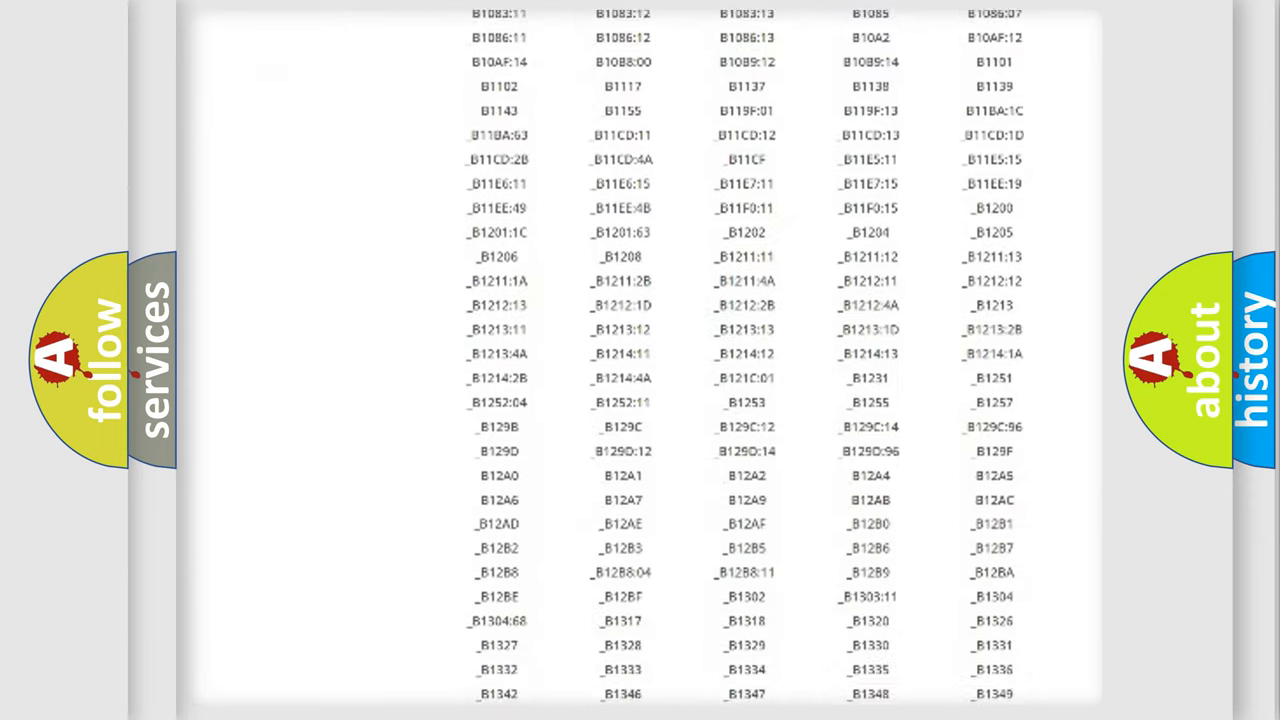
{"action": "scroll", "scroll_direction": "down", "scroll_amount": 3}
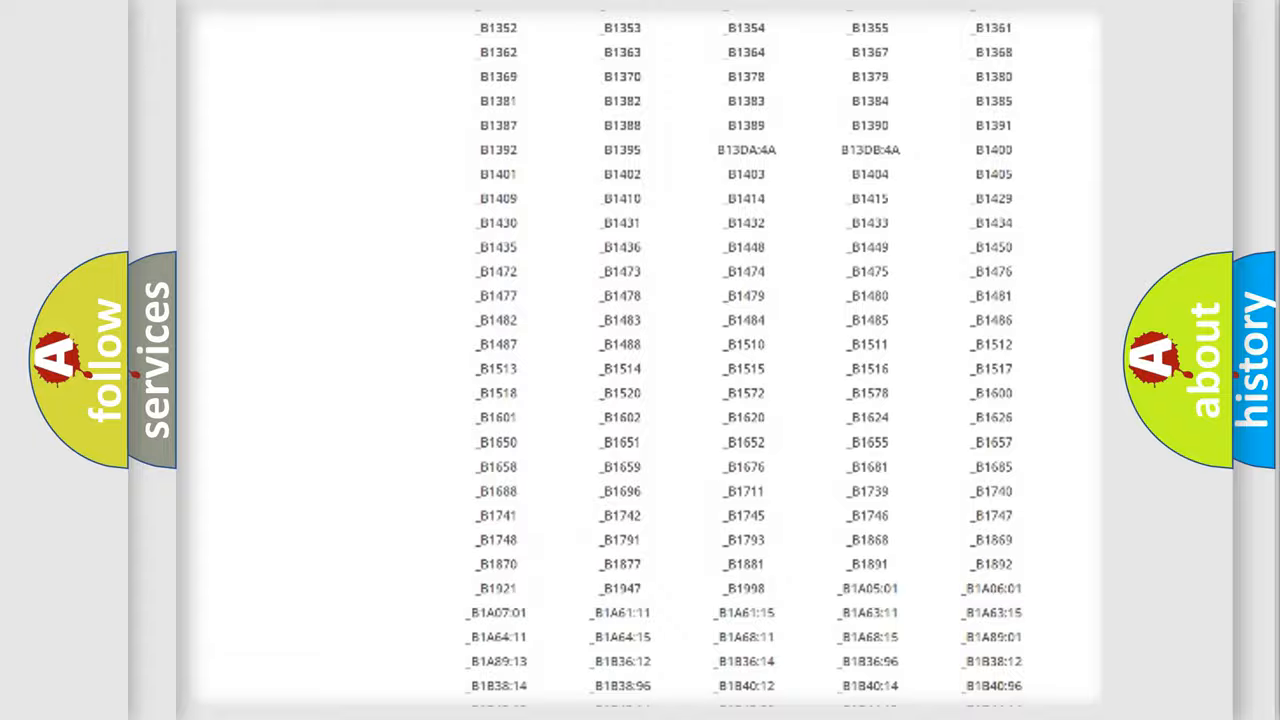